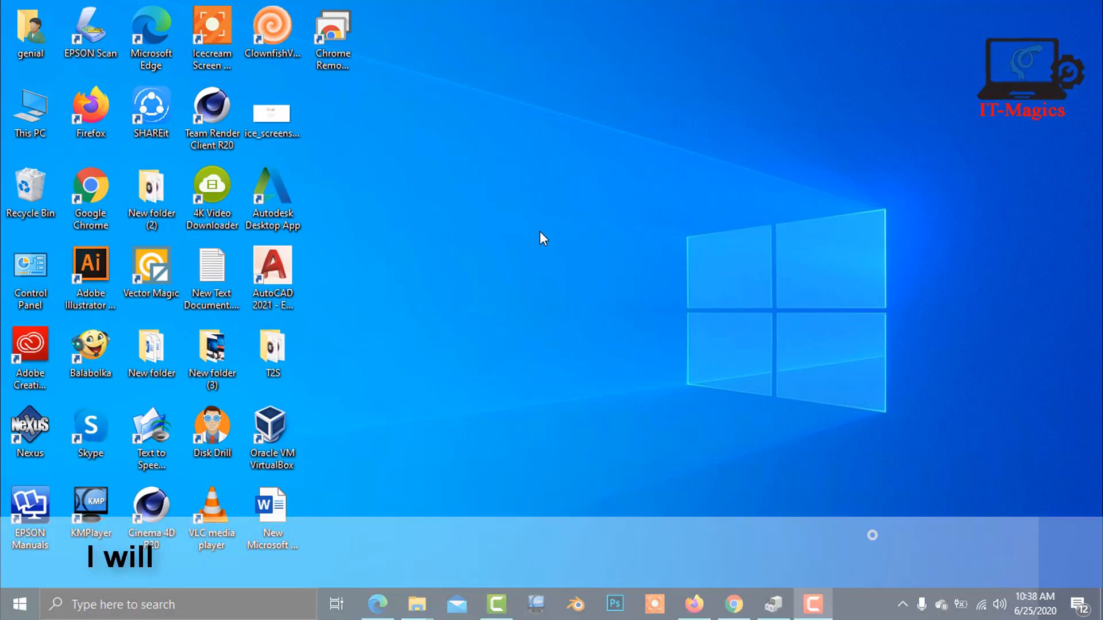
mouse_move(490, 303)
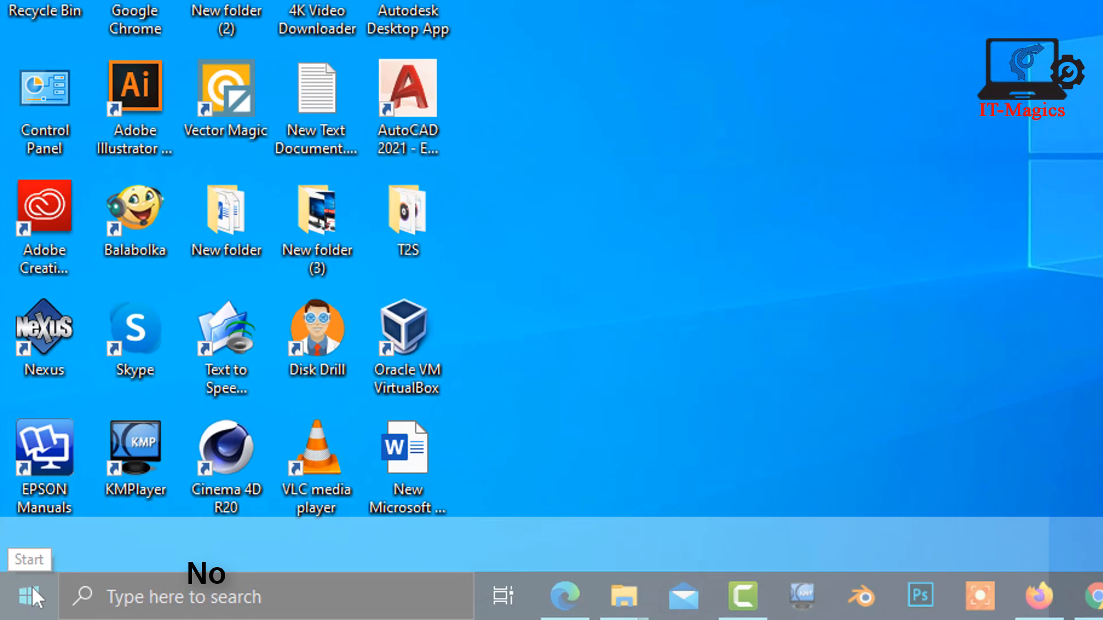
Step: Open Device Manager from the Start context menu and select Standard PS/2 Keyboard under Keyboards
right_click(28, 597)
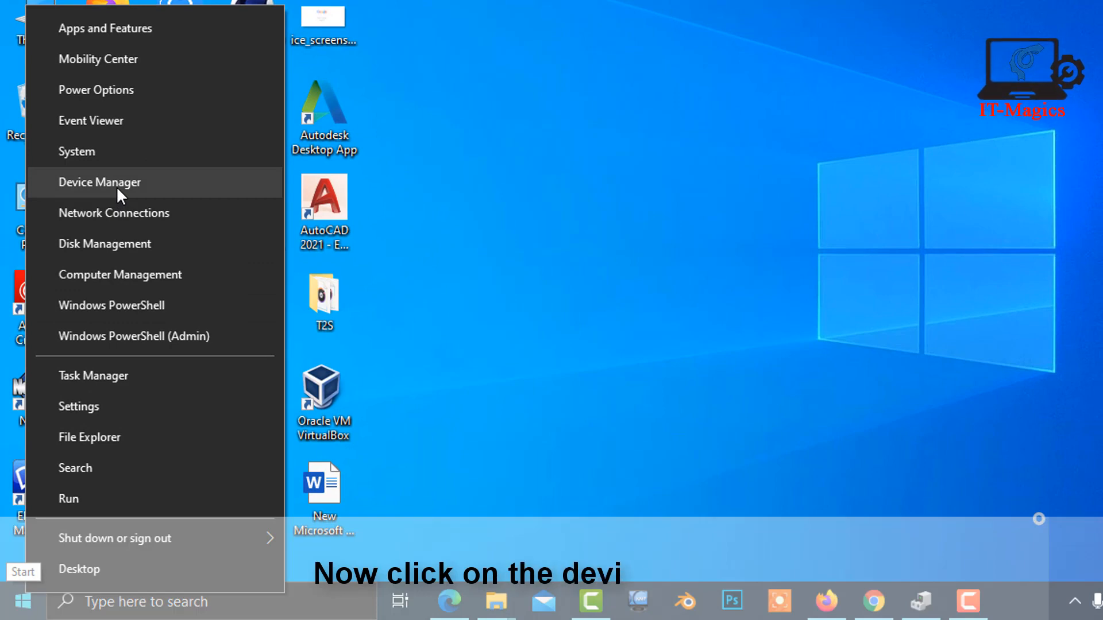
click(99, 182)
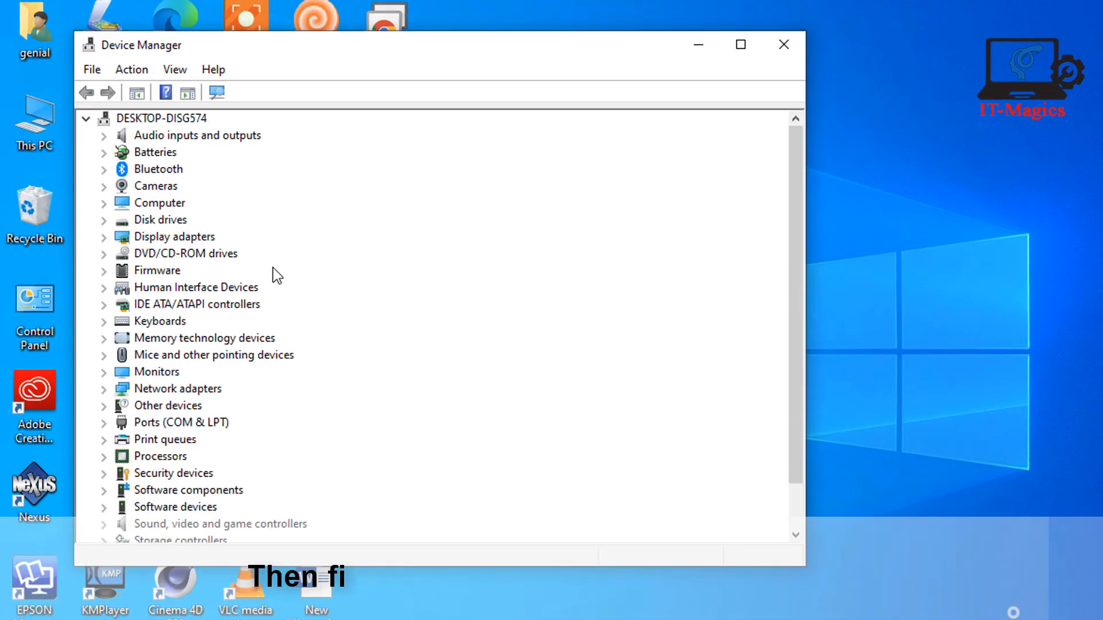
mouse_move(240, 247)
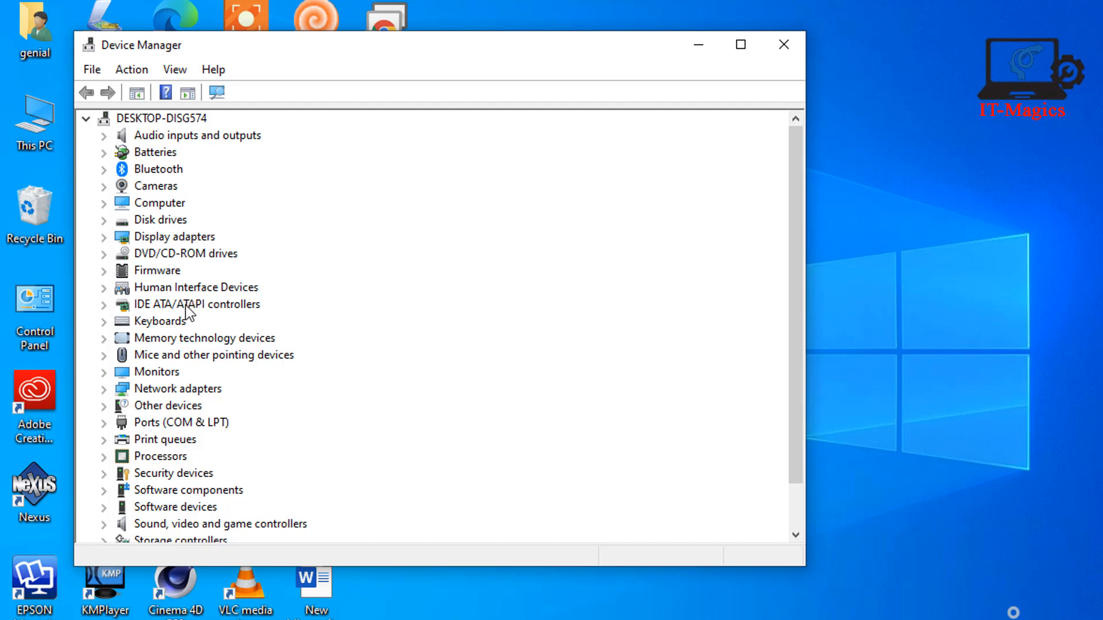
mouse_move(120, 333)
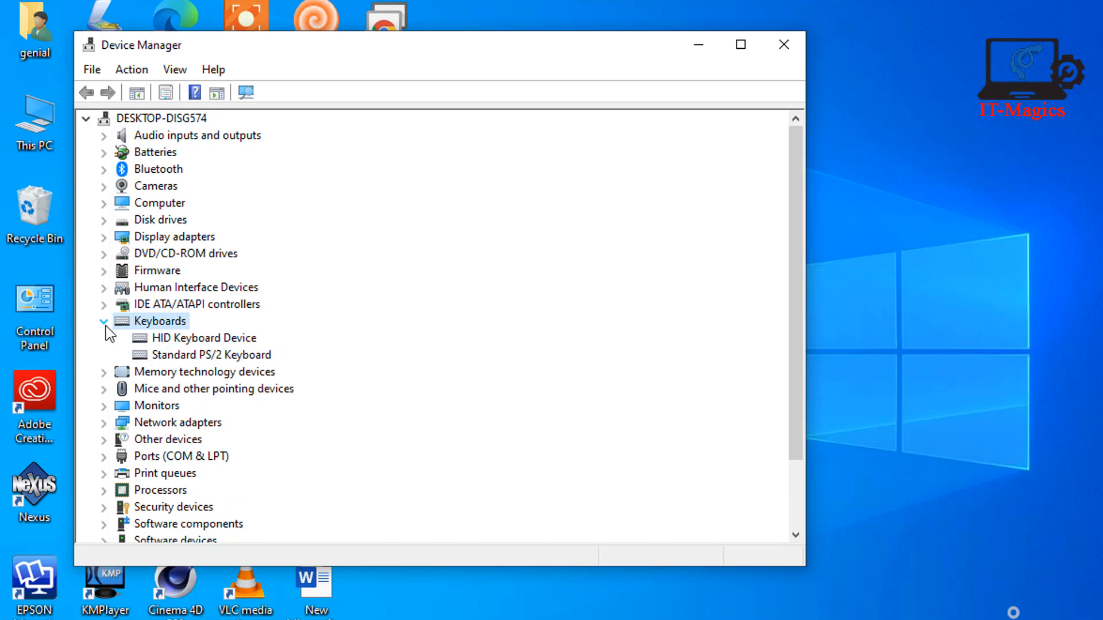
click(210, 354)
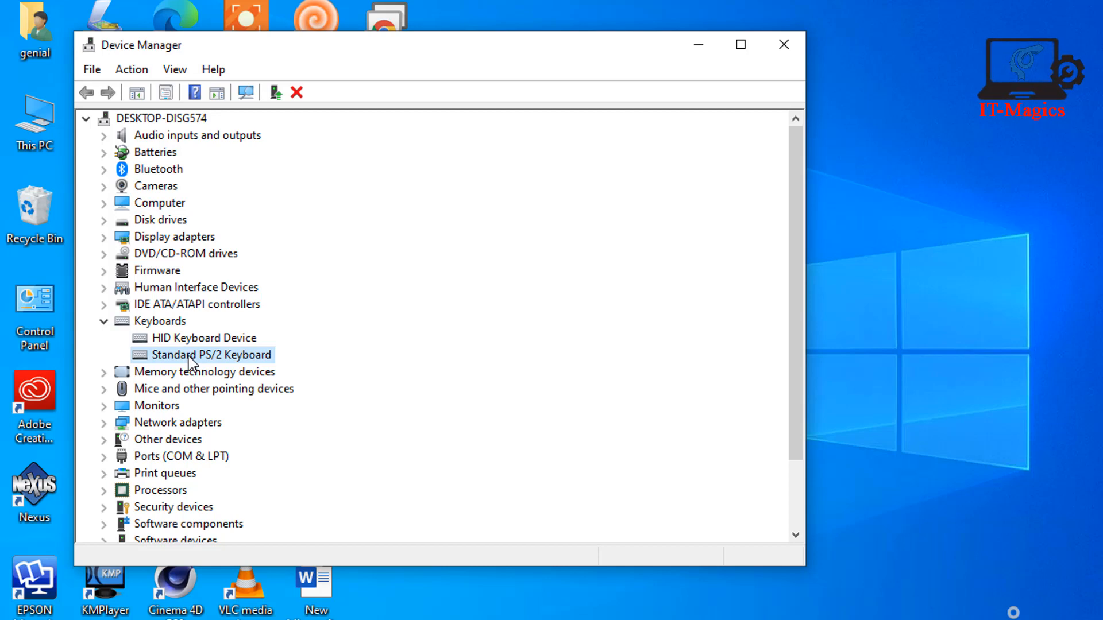
Step: Reinstall the Standard PS/2 Keyboard driver by picking it from the list of compatible drivers
right_click(210, 355)
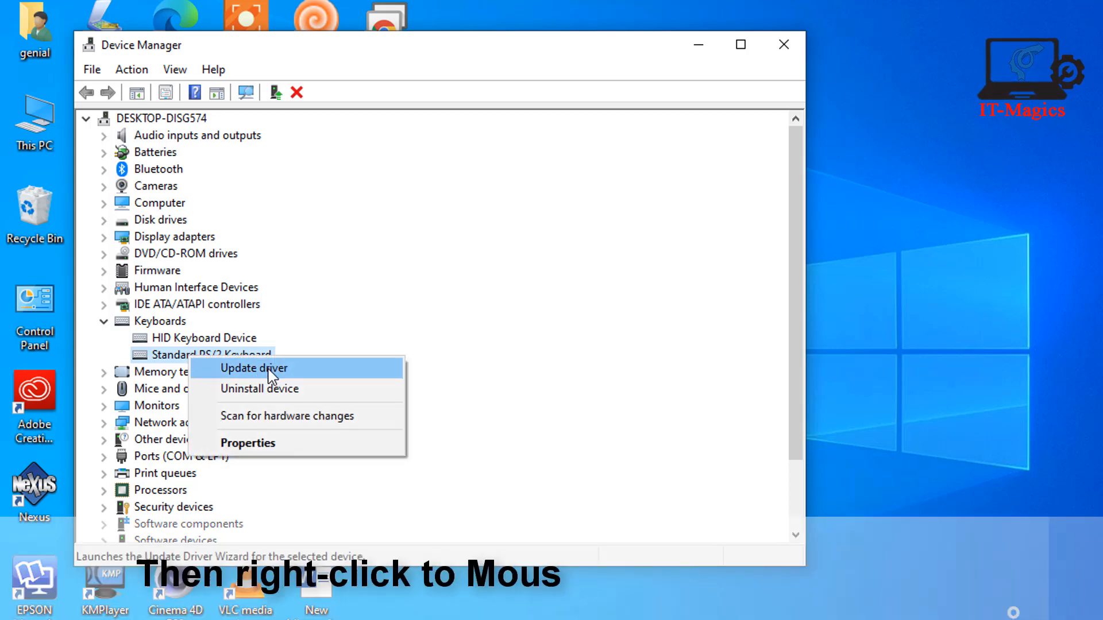
click(253, 368)
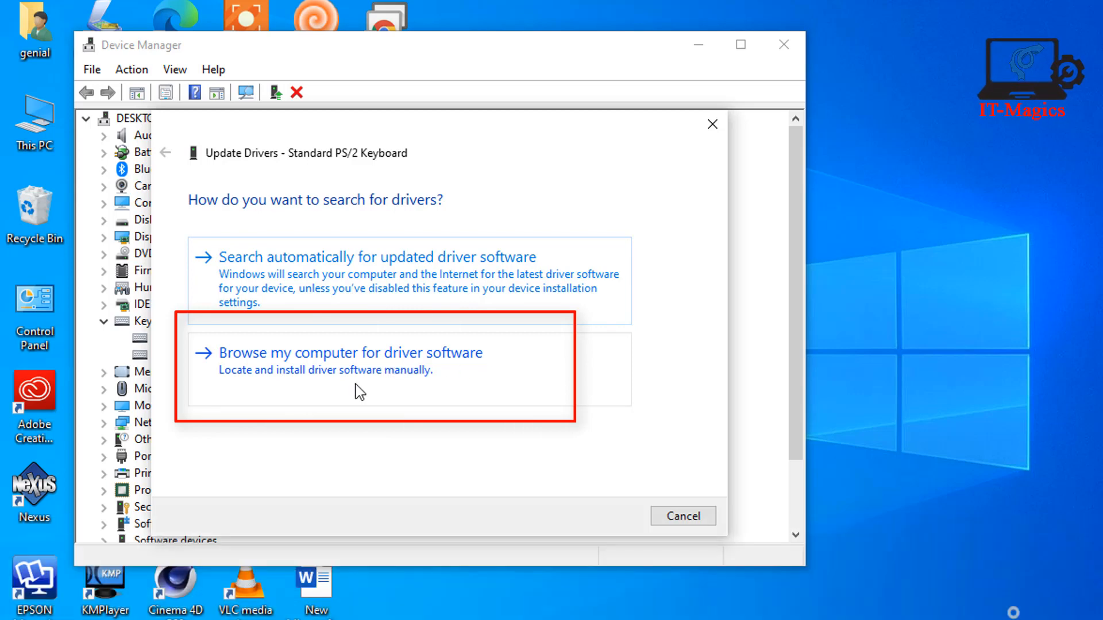
click(352, 352)
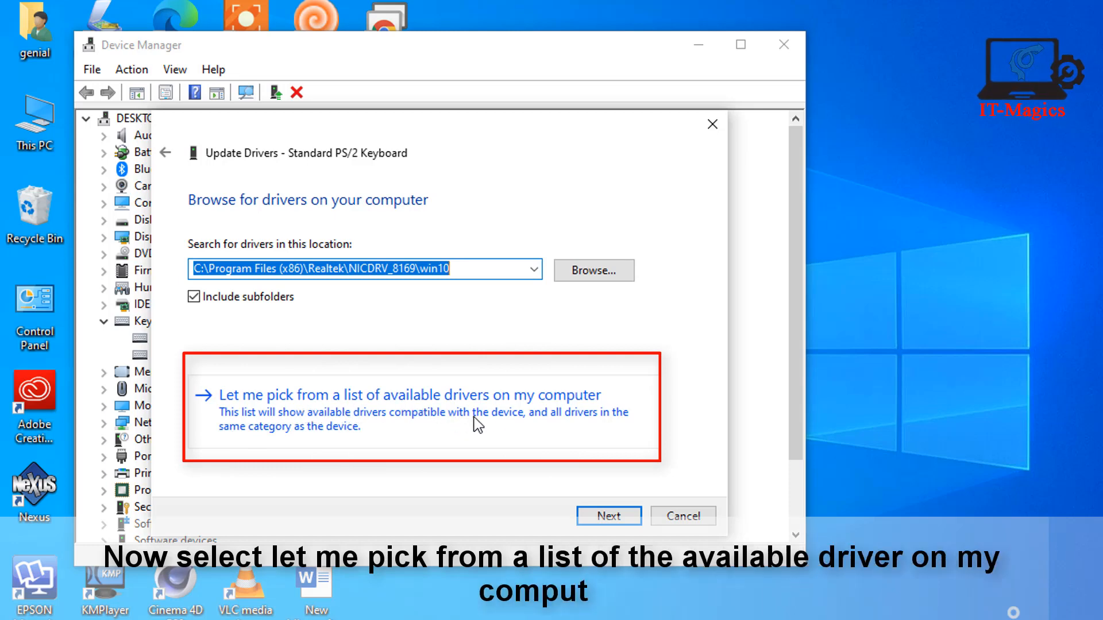
click(410, 394)
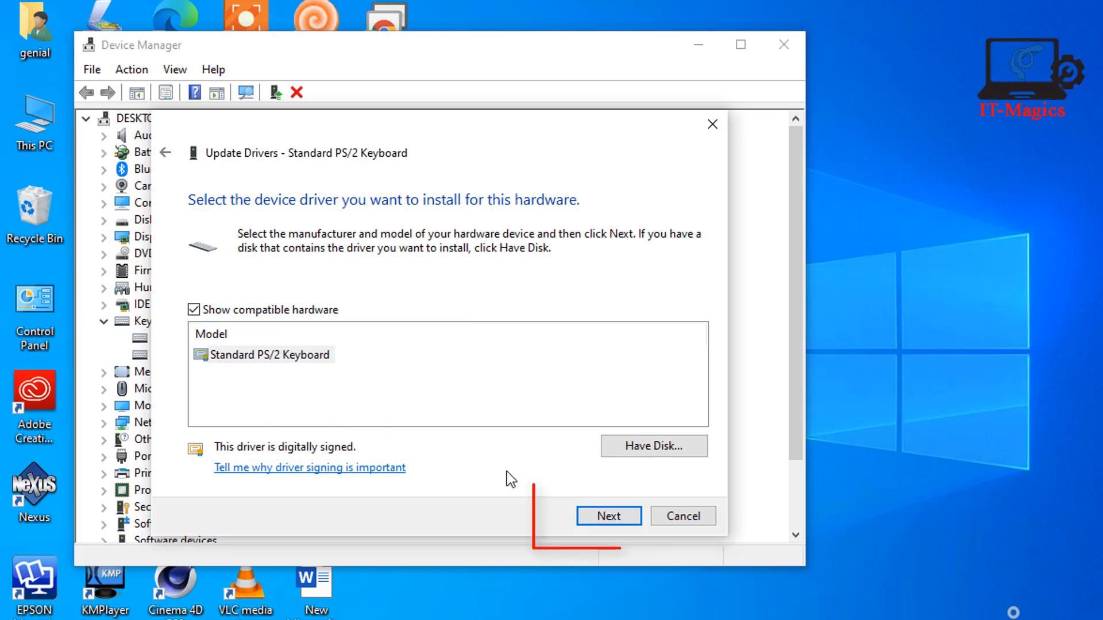
click(608, 516)
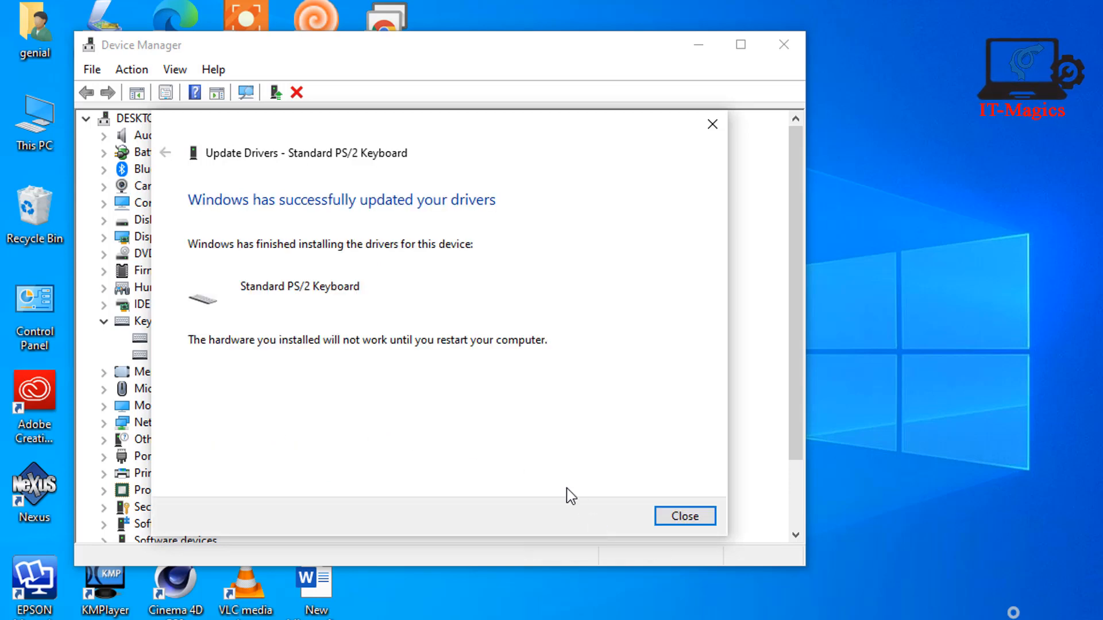
mouse_move(533, 438)
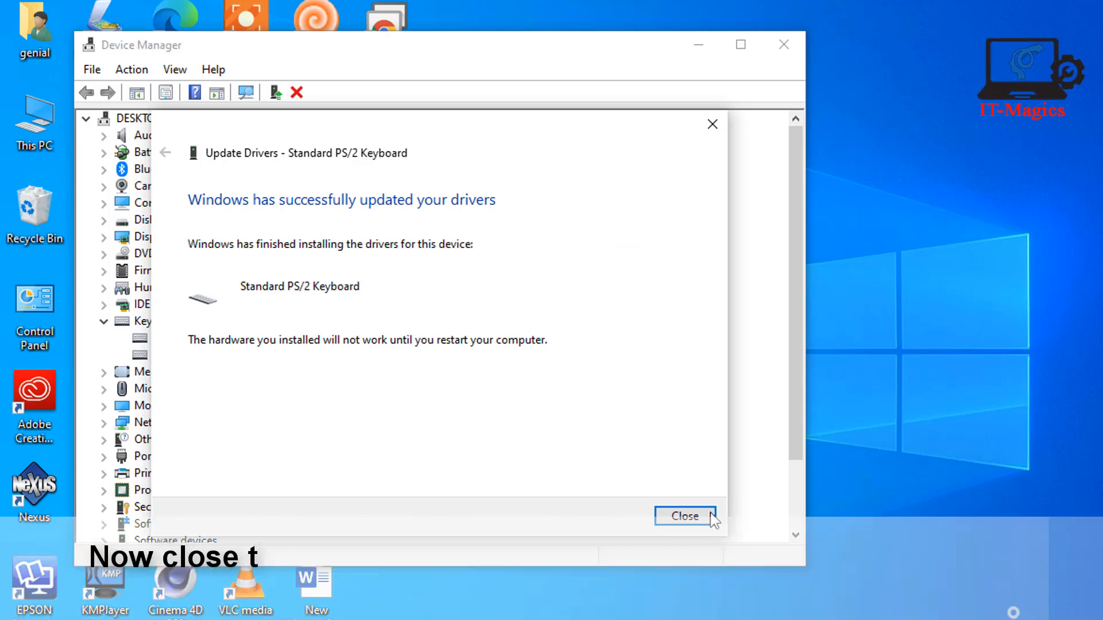
Step: Close the driver update success message
click(684, 515)
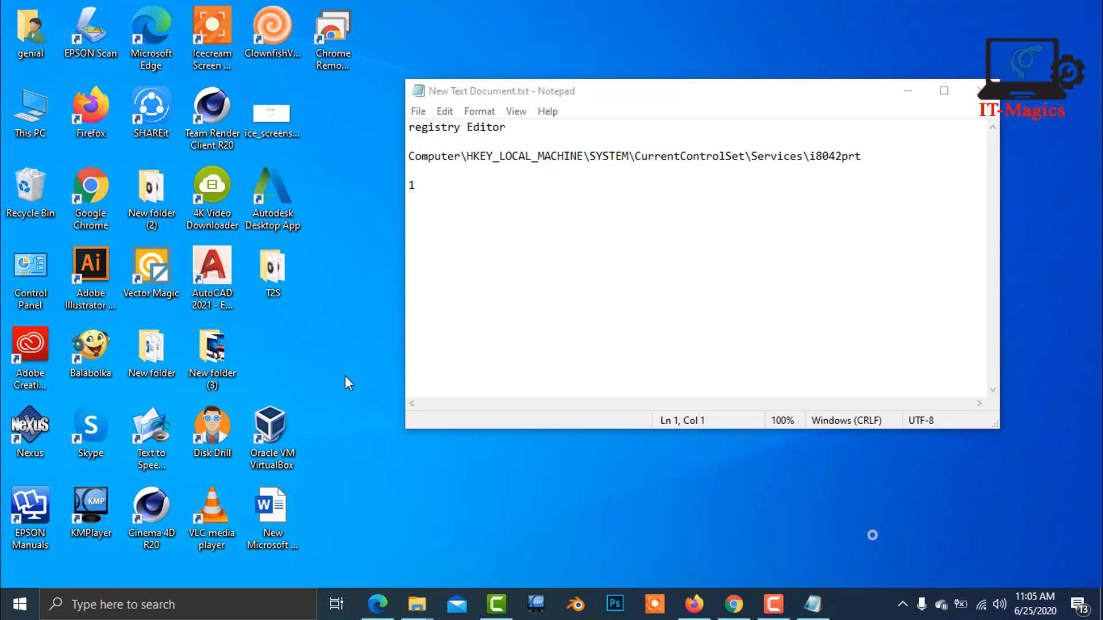
mouse_move(298, 421)
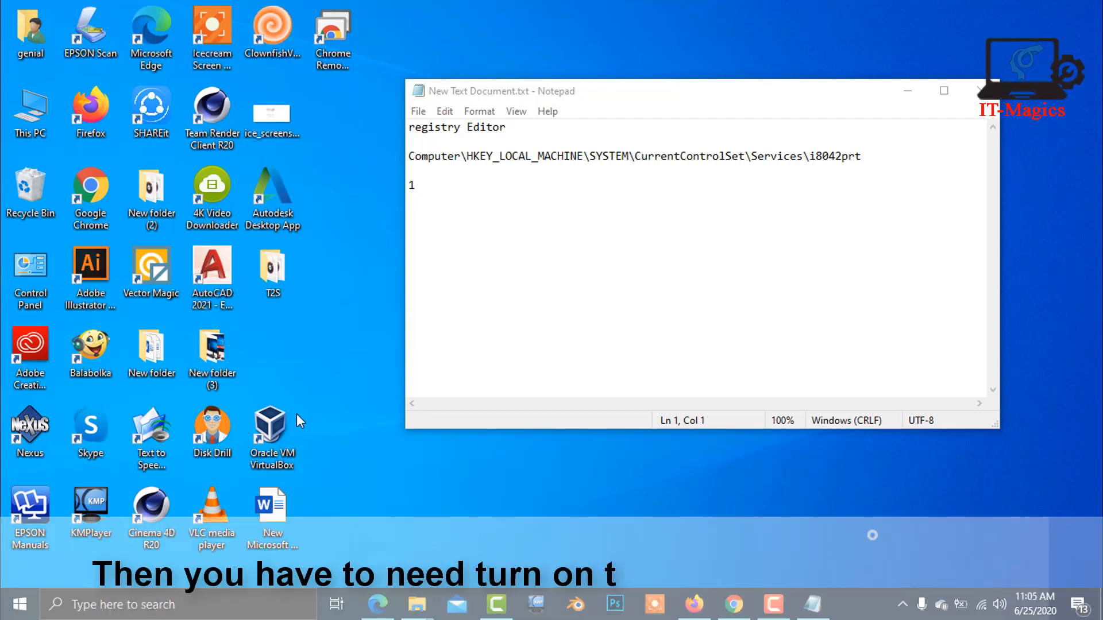
Step: Switch 'Use the On-Screen Keyboard' to On in Settings, Ease of Access, Keyboard
click(14, 604)
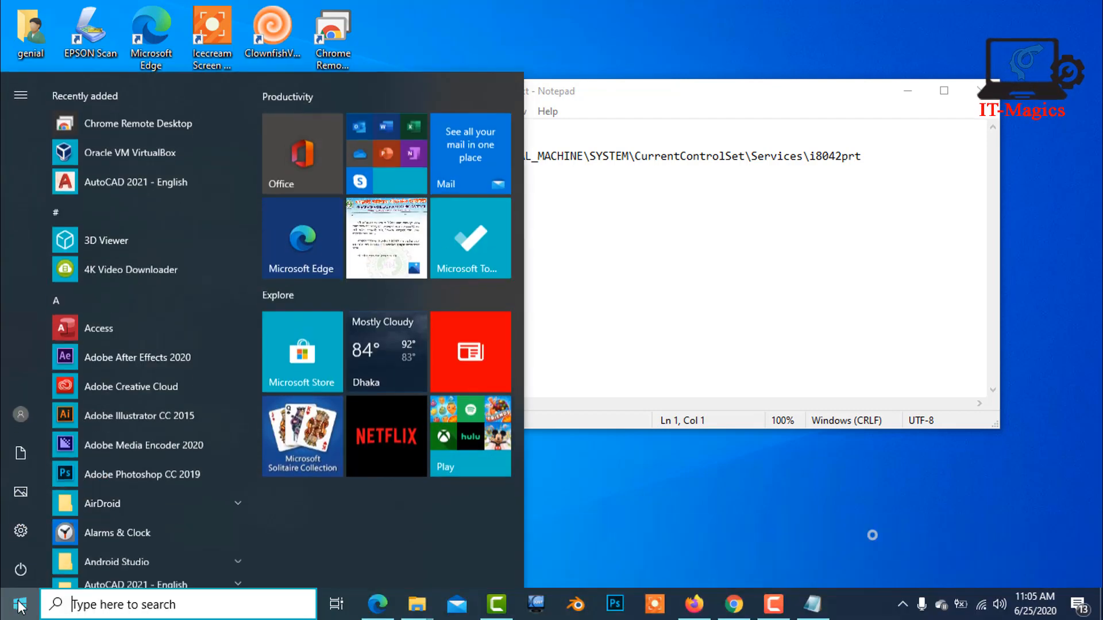
click(19, 604)
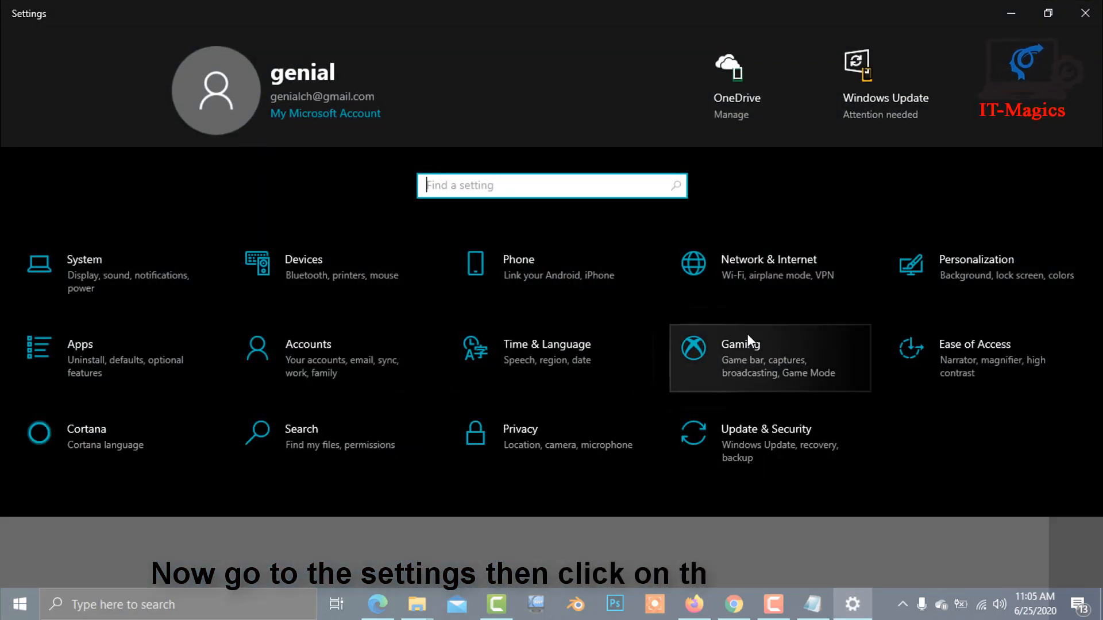
mouse_move(990, 375)
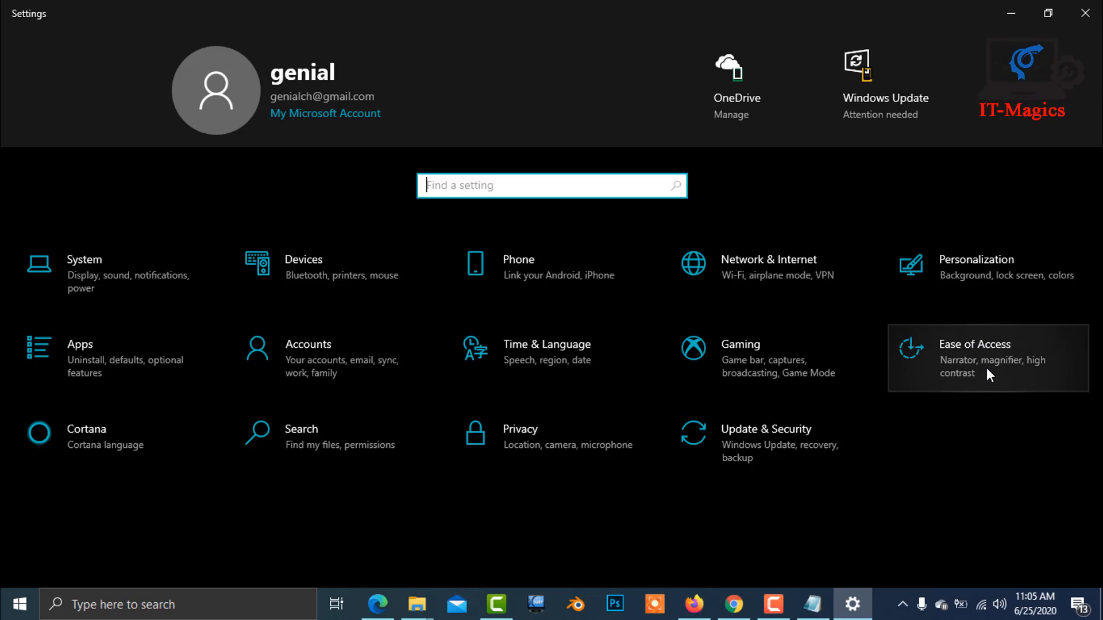
click(972, 344)
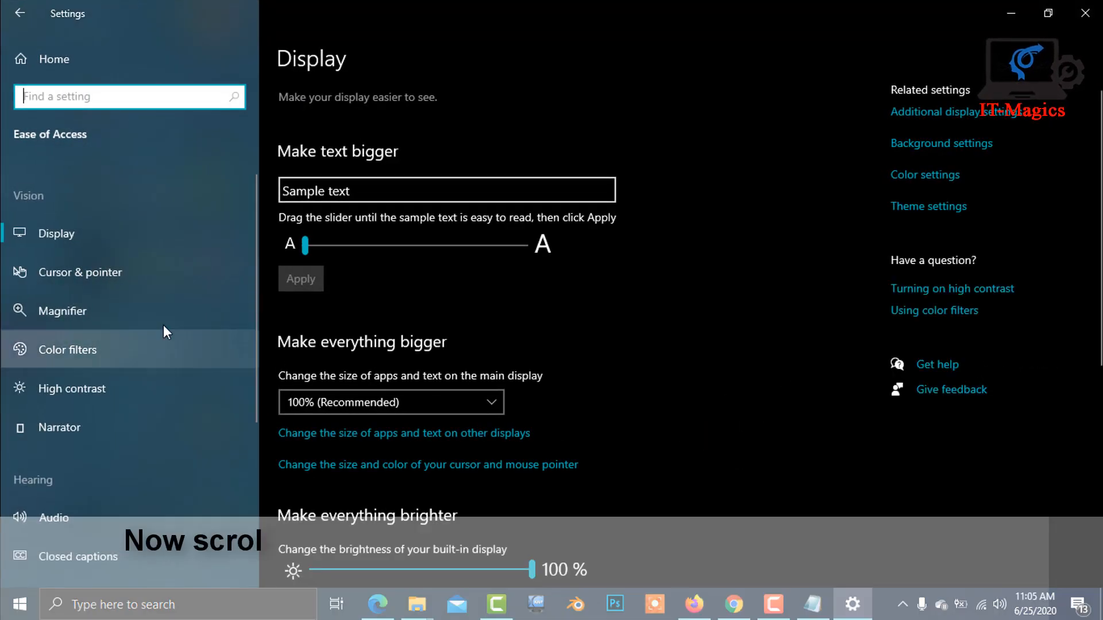
scroll(down, 3)
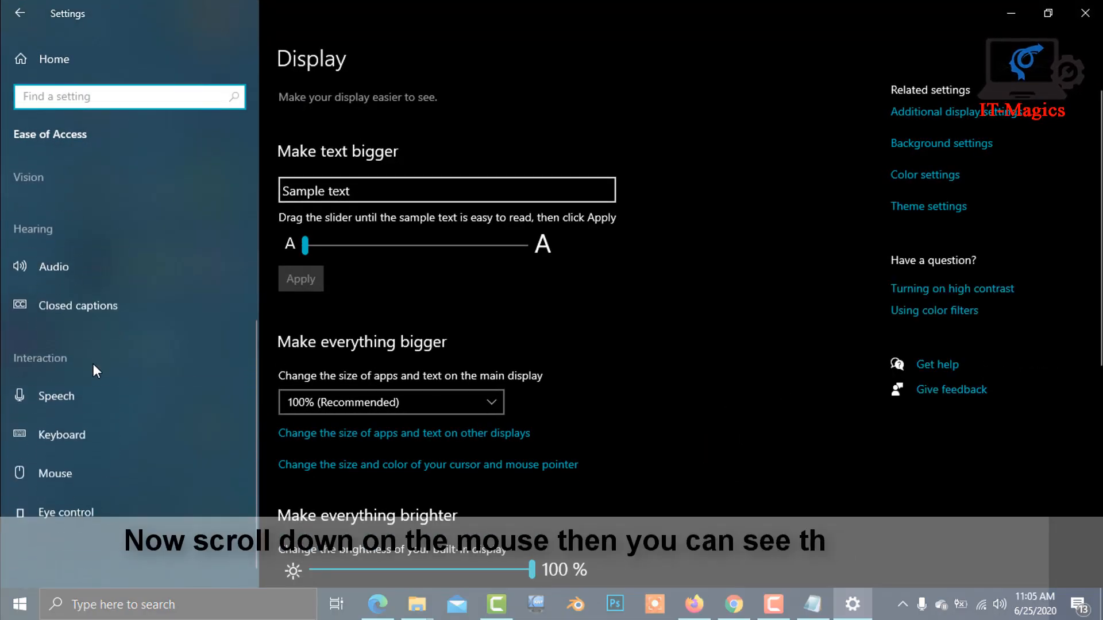
click(62, 434)
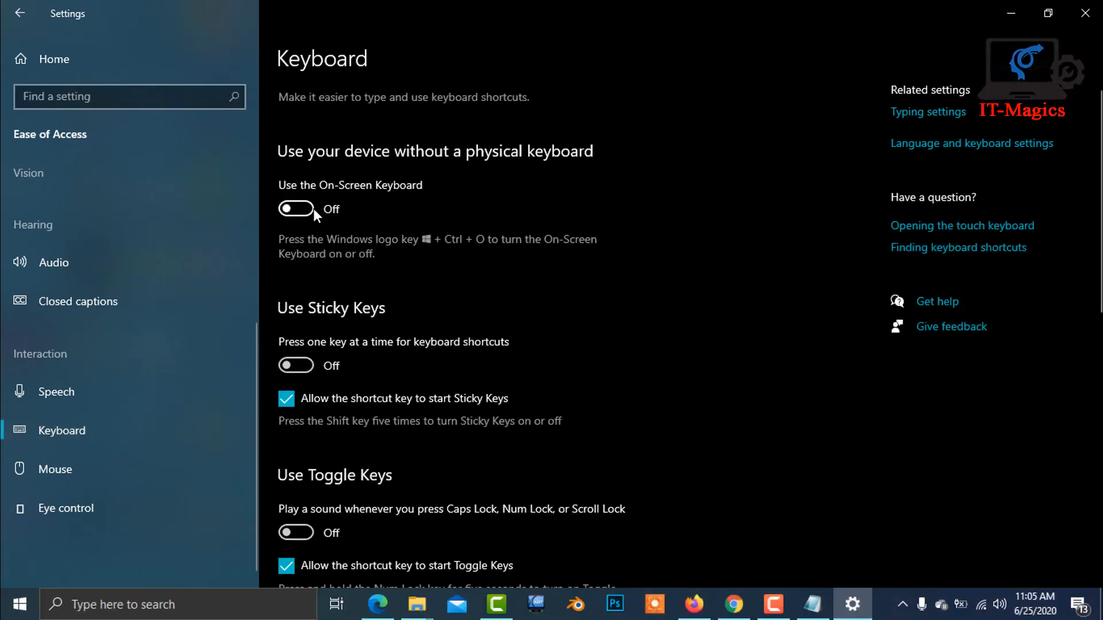
click(295, 209)
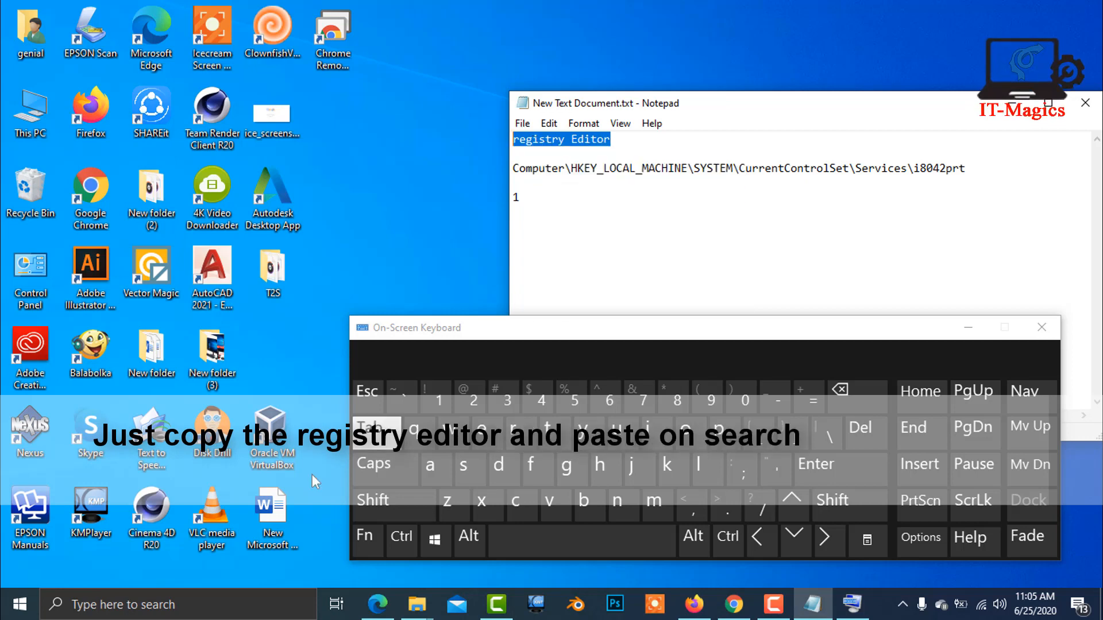
Step: Search Windows for 'registry Editor' and launch Registry Editor from the results
click(176, 604)
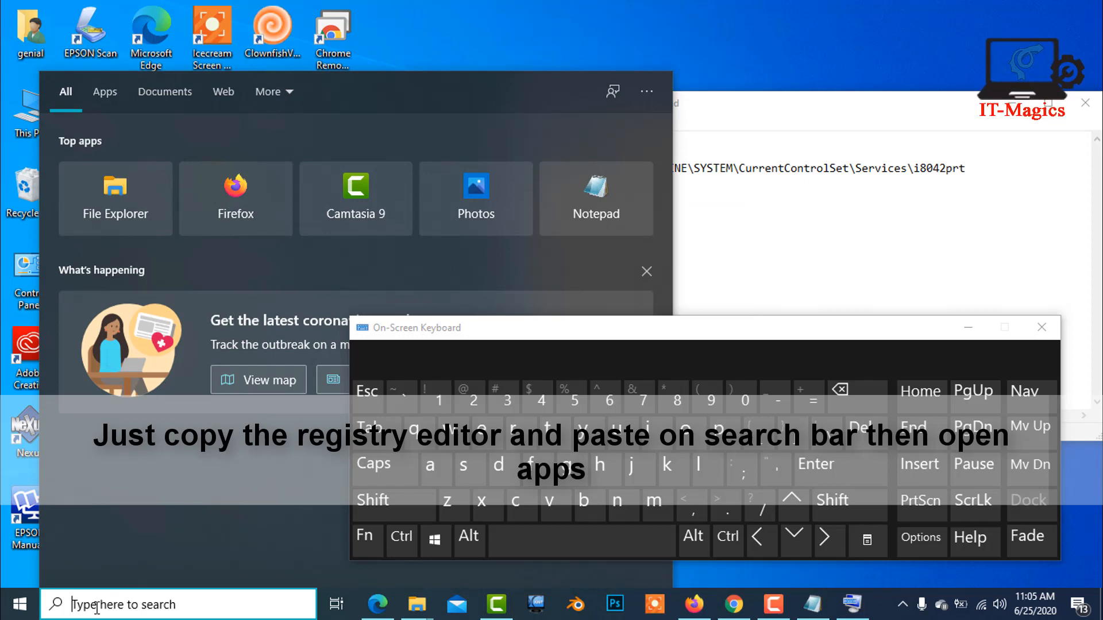
text(registry Editor)
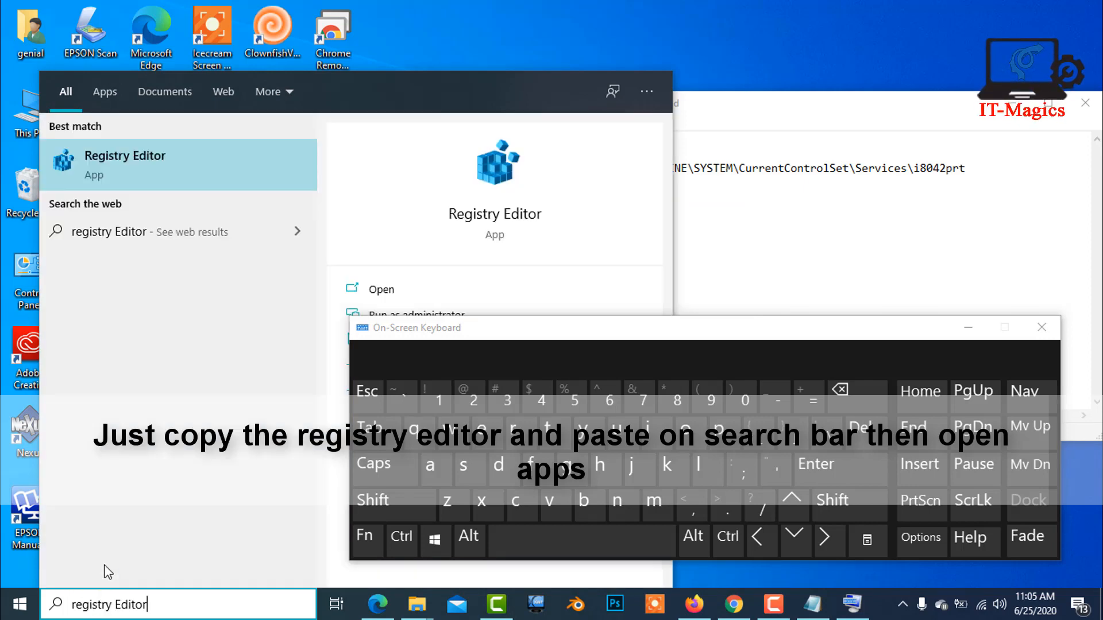
mouse_move(123, 168)
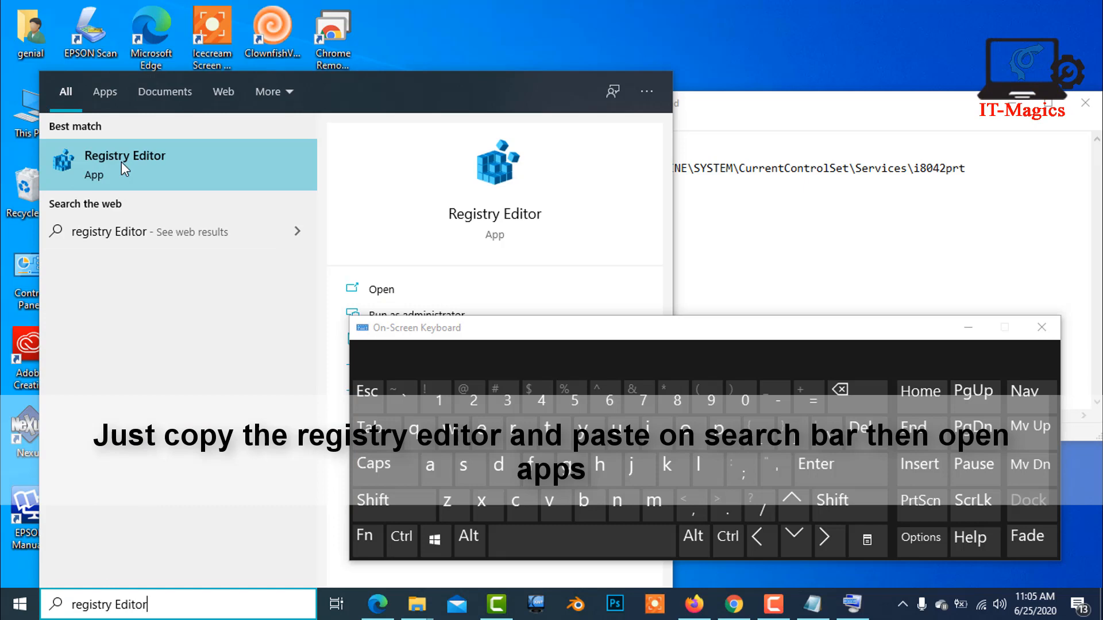
mouse_move(128, 178)
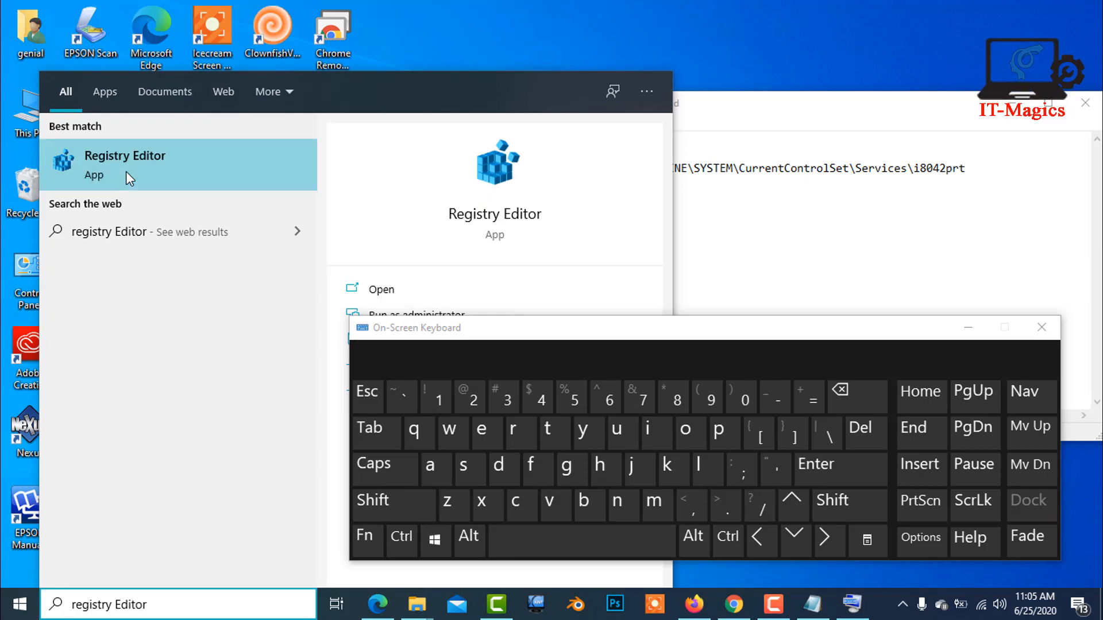
click(125, 166)
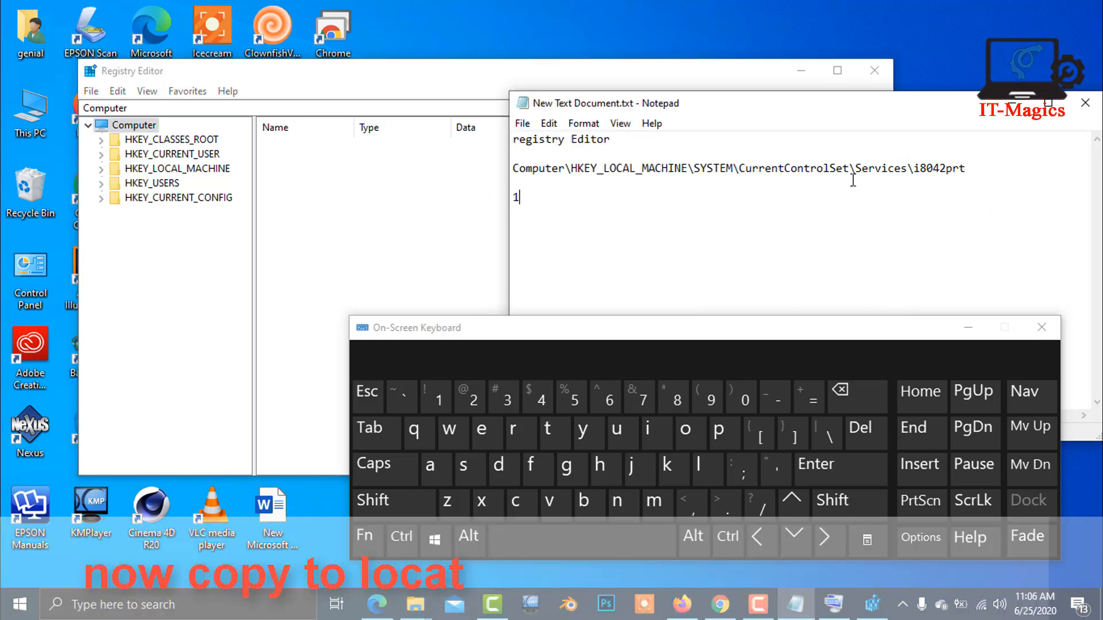
Step: Copy the i8042prt registry path from the notes and navigate Registry Editor to it
triple_click(739, 168)
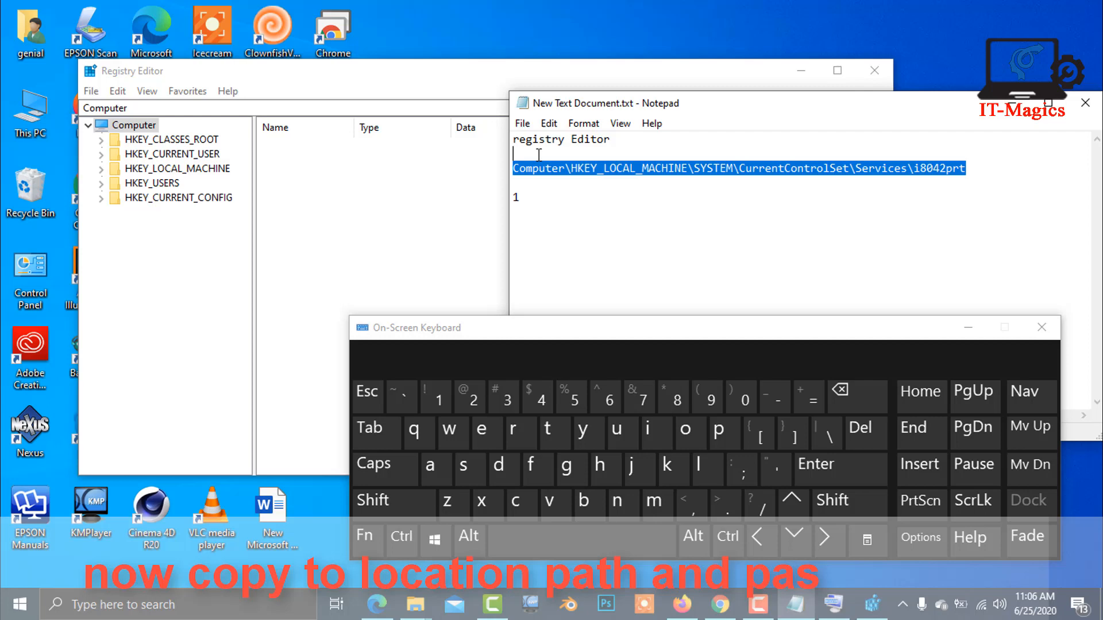
right_click(738, 167)
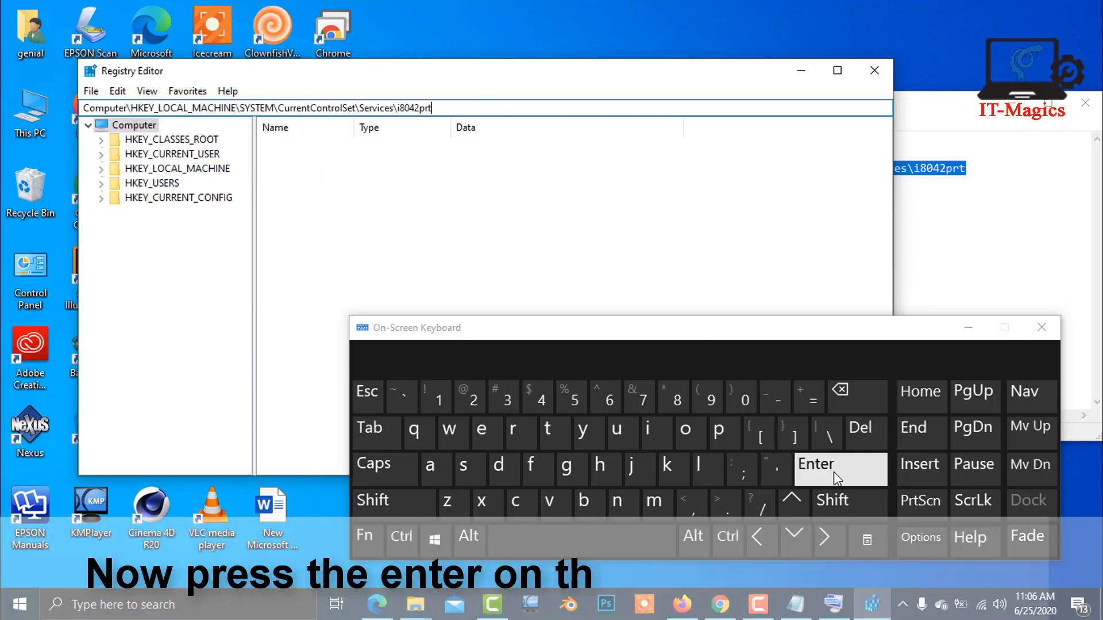
click(839, 469)
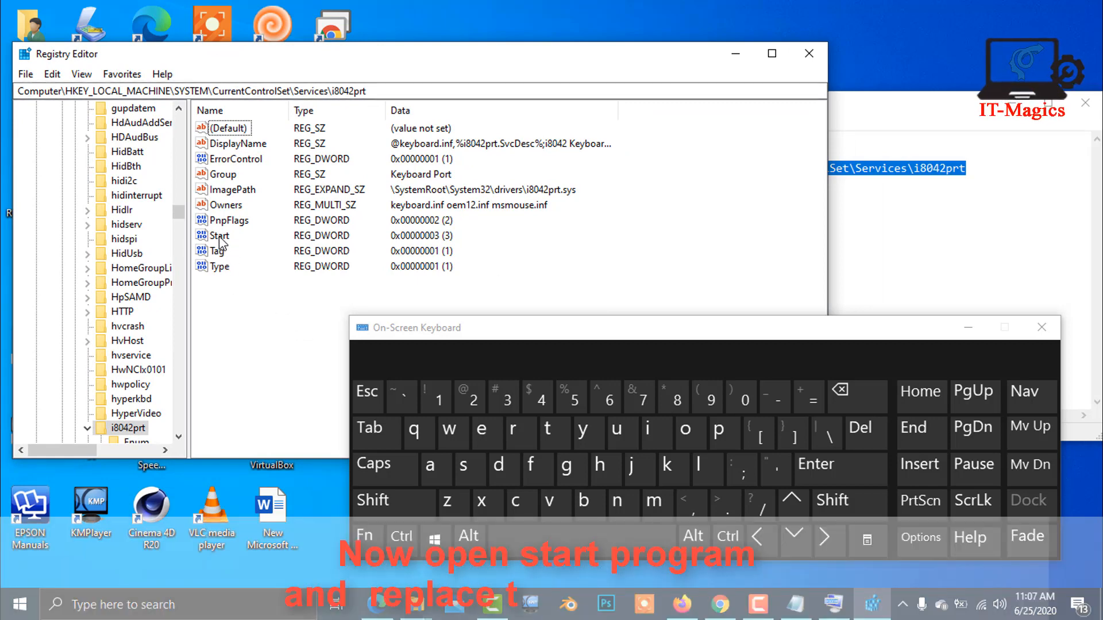
Step: Change the i8042prt Start value data from 3 to 1 and confirm
click(221, 235)
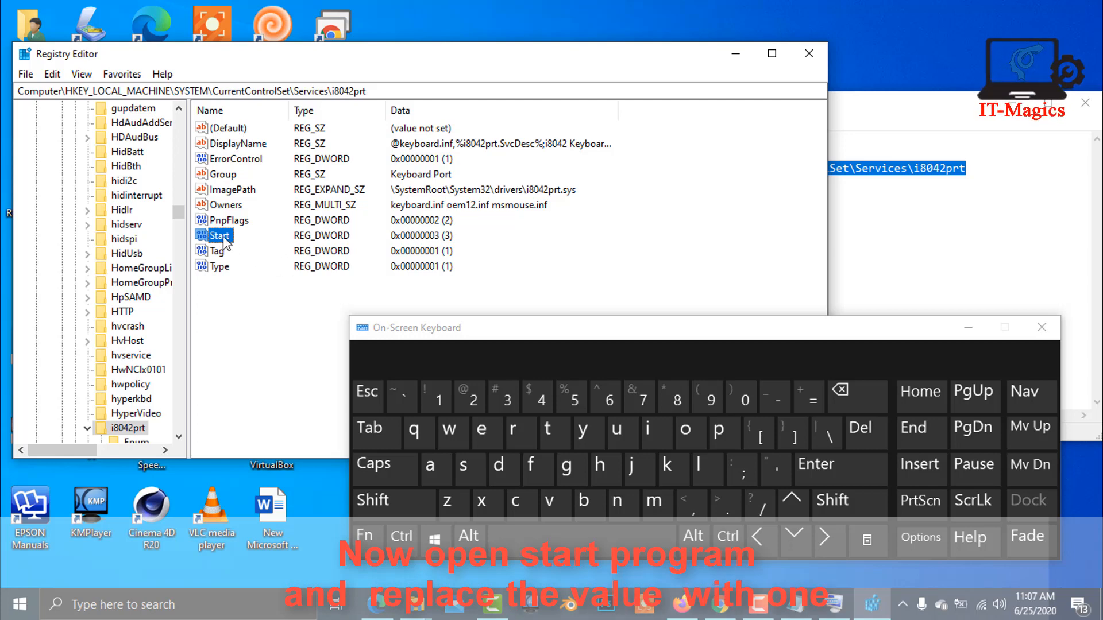
double_click(219, 235)
text(1)
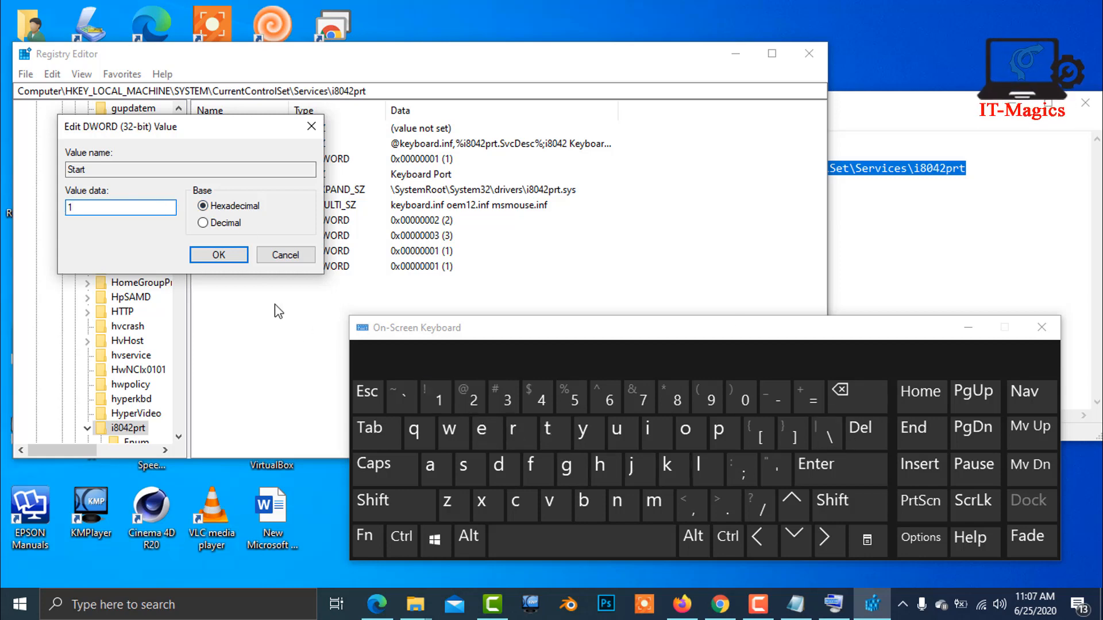
click(218, 255)
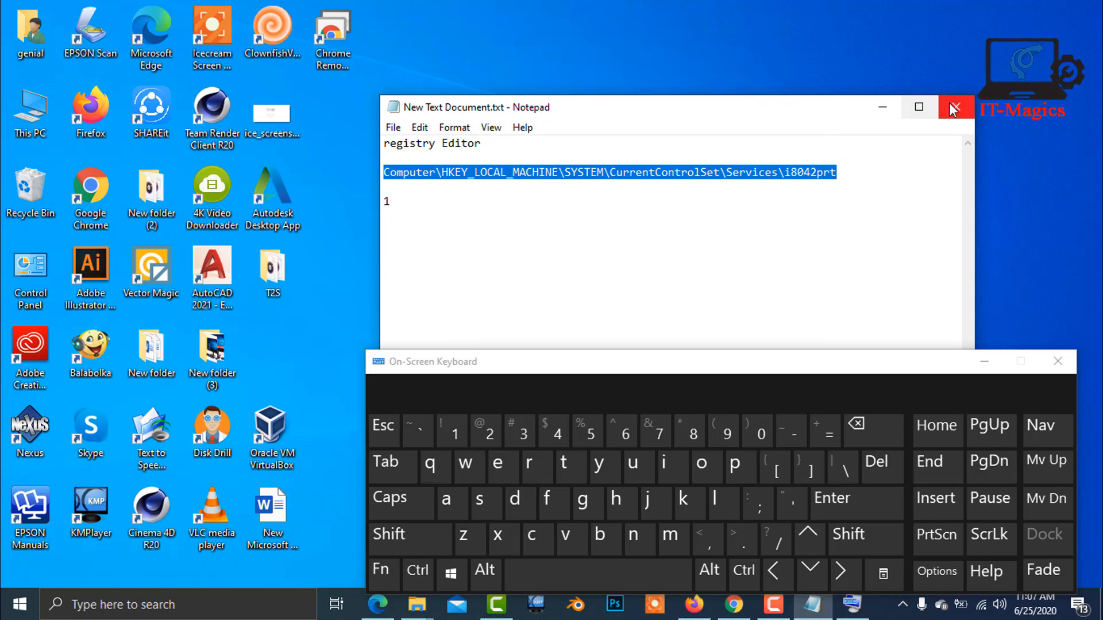
Step: Close the Notepad notes and show the Start menu's power options, including Restart
click(955, 106)
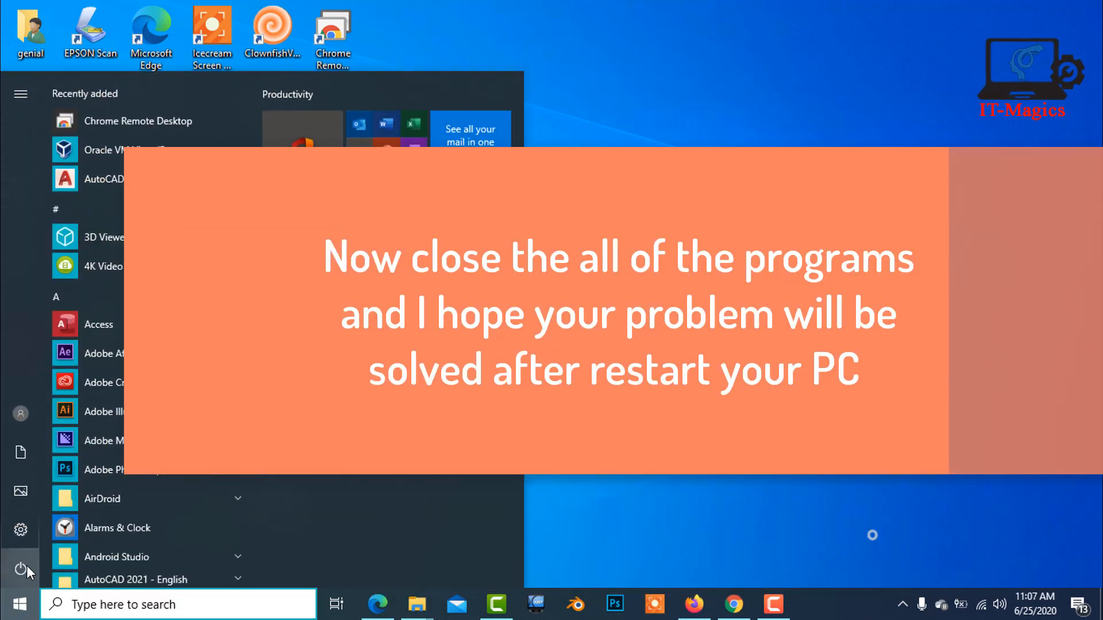
click(20, 570)
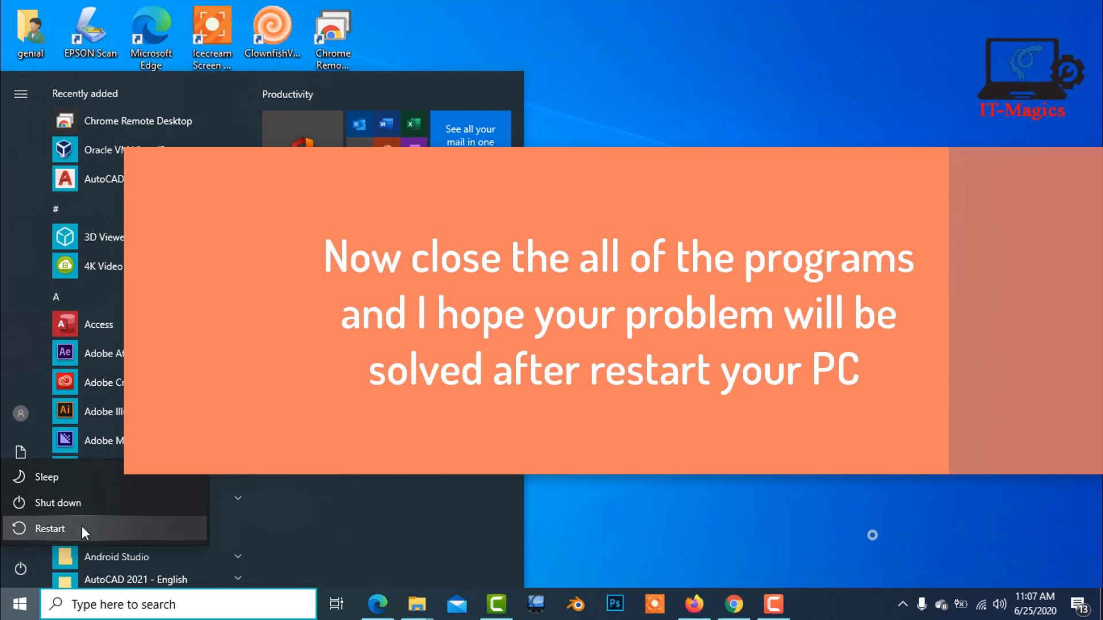
mouse_move(50, 529)
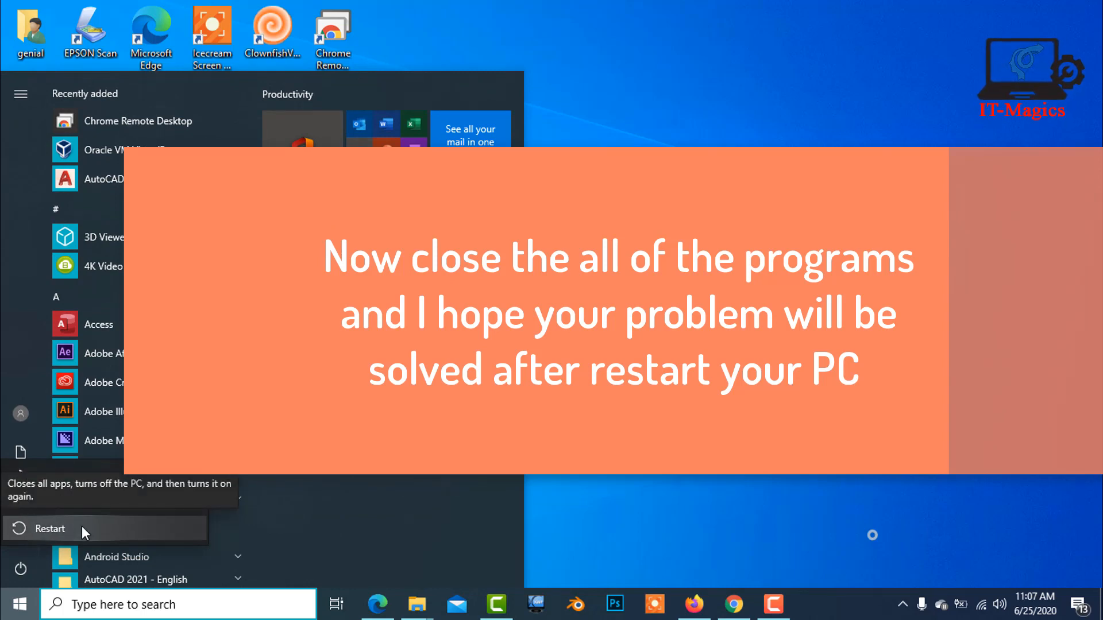